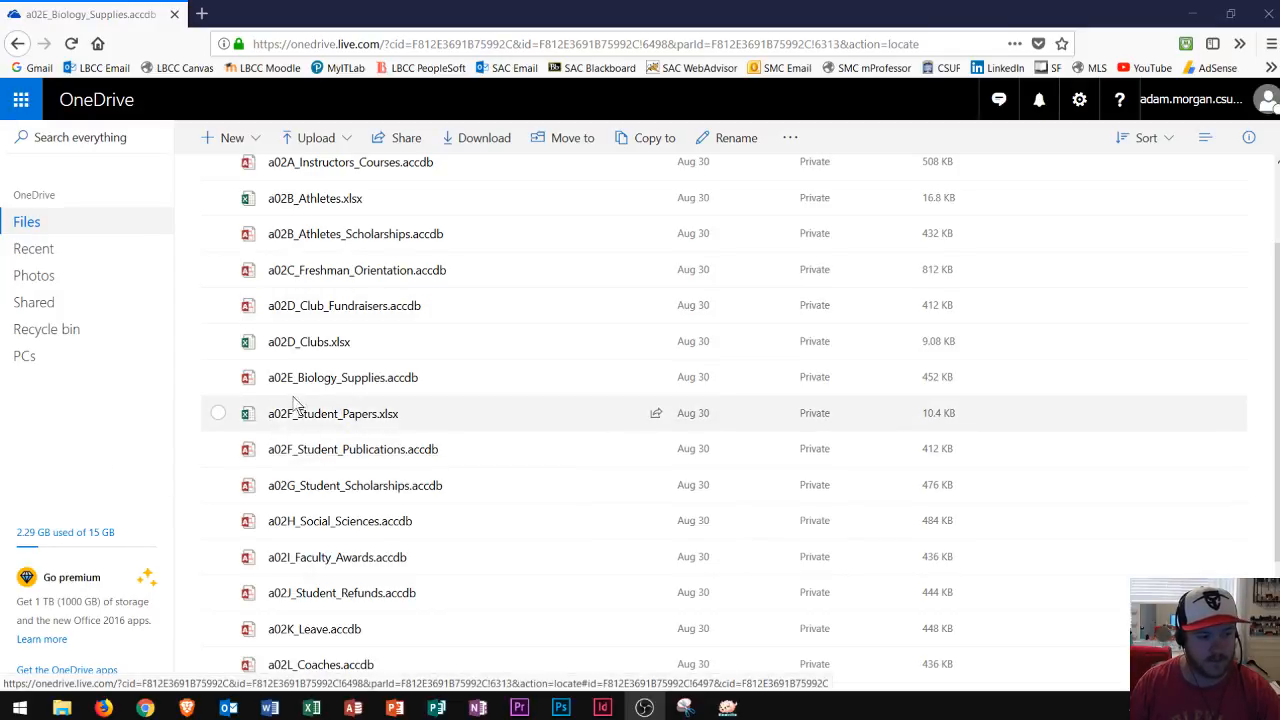
pyautogui.moveTo(307, 377)
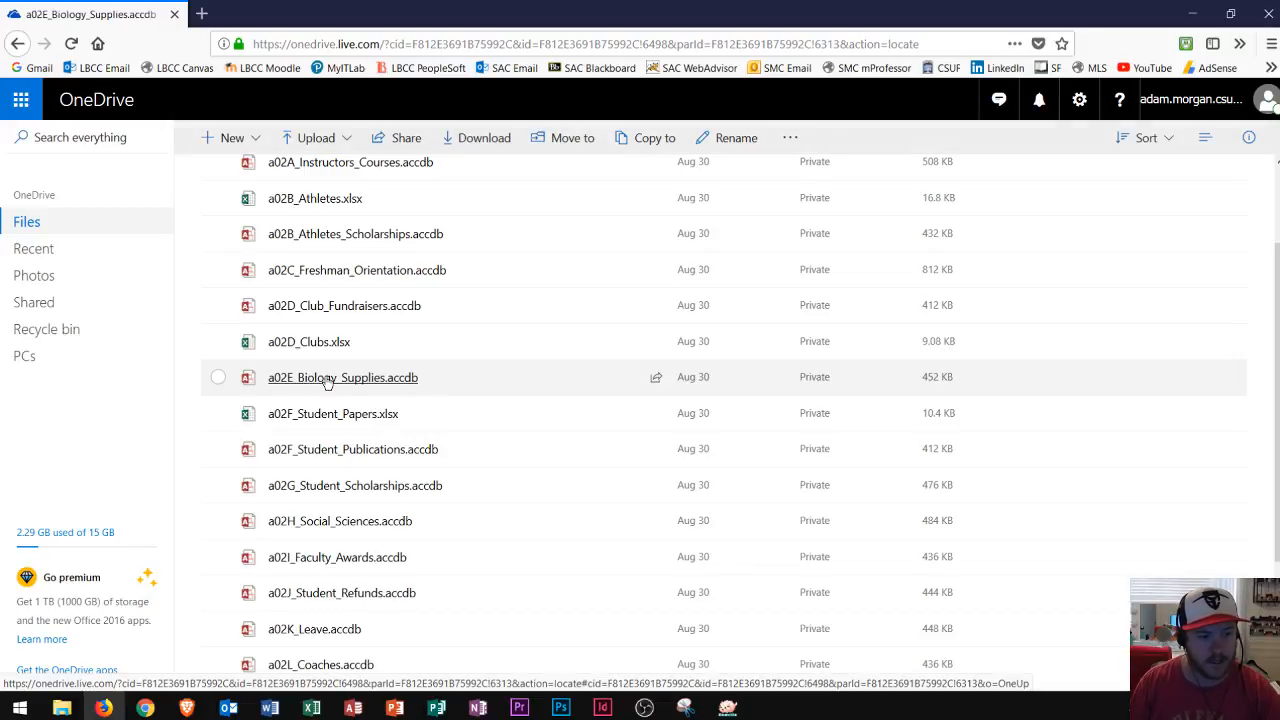
# Download a02E_Biology_Supplies.accdb from OneDrive, opening it with Microsoft Access.
pyautogui.rightClick(342, 377)
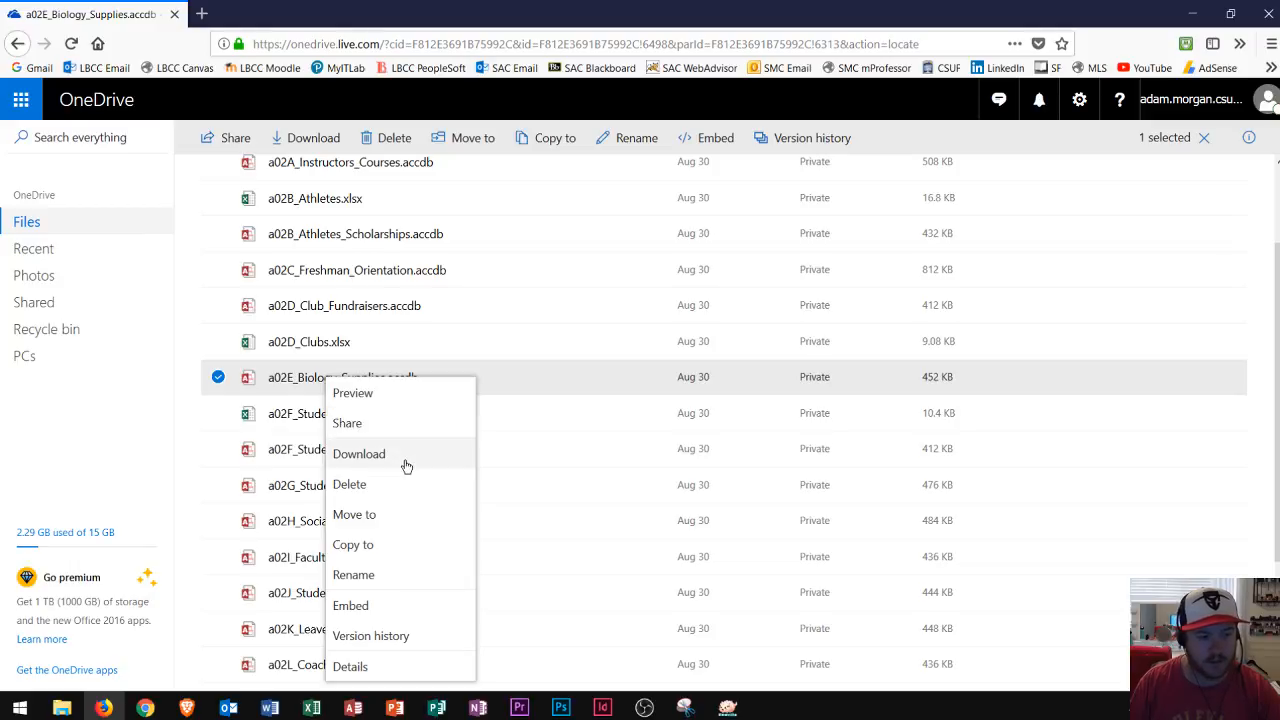
pyautogui.click(358, 453)
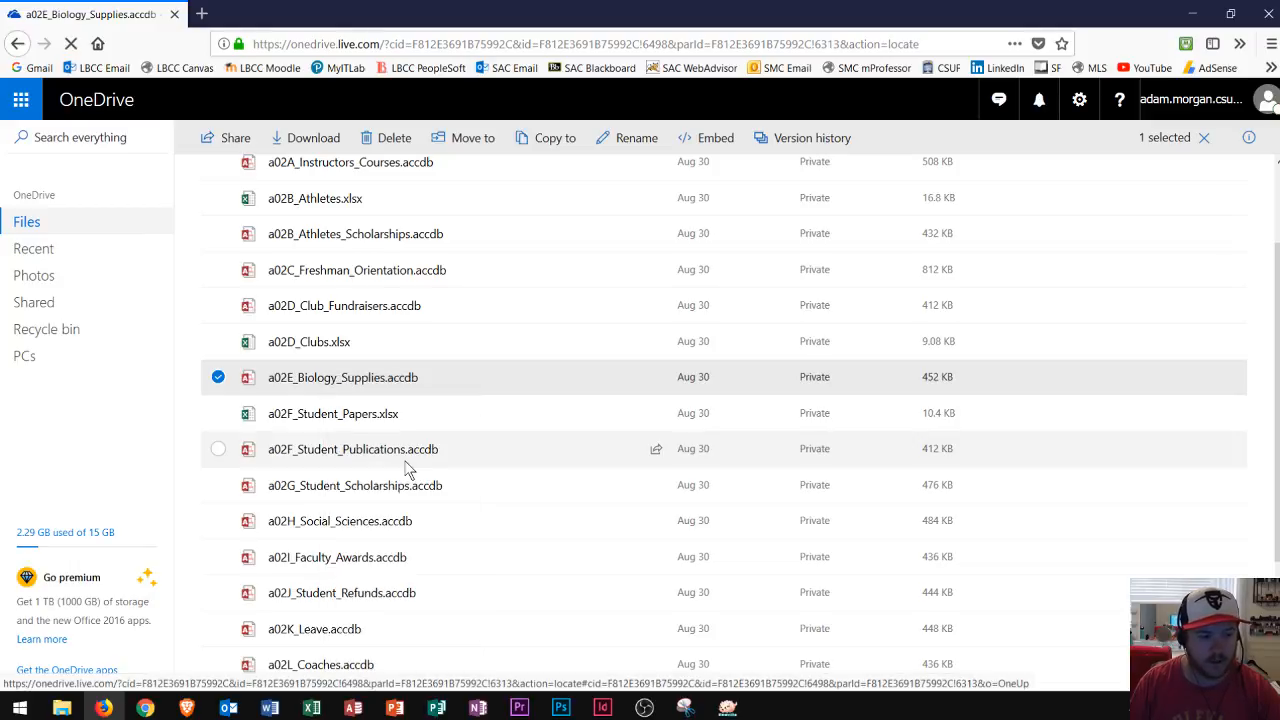
pyautogui.doubleClick(342, 377)
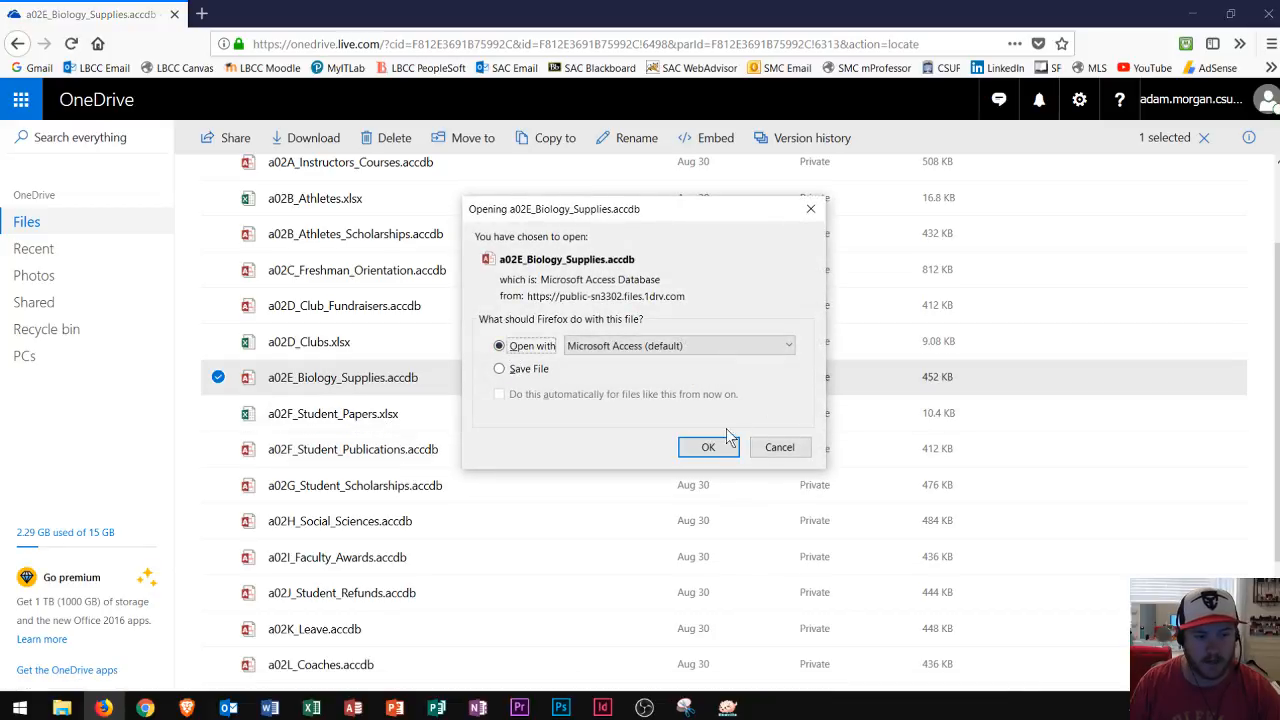
pyautogui.moveTo(708, 447)
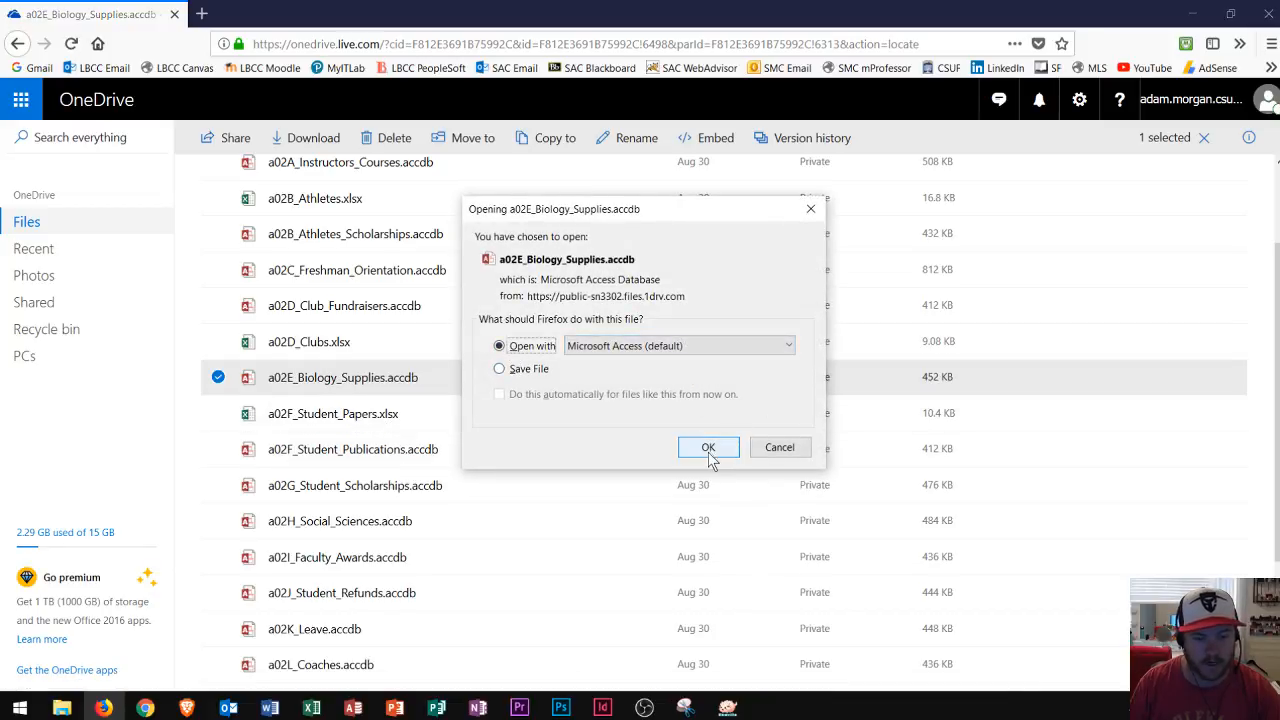
pyautogui.click(707, 447)
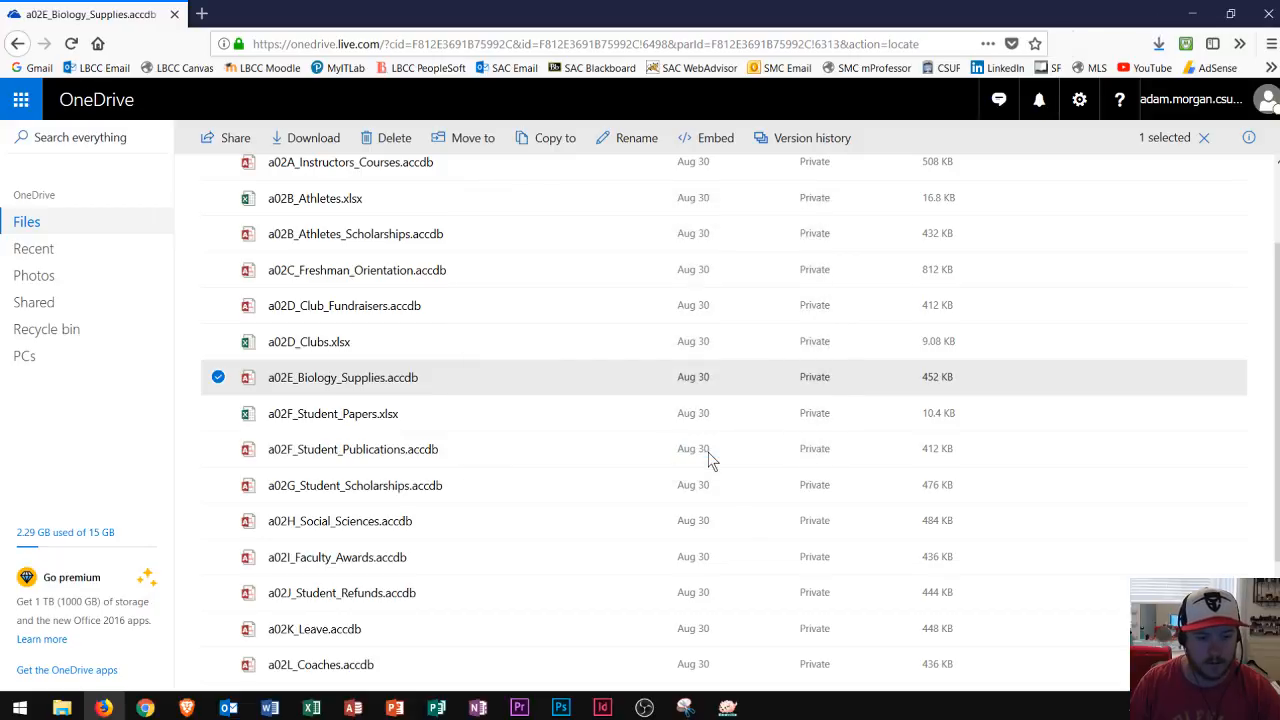
# Open the downloaded Biology Supplies database in Access, read-only with content disabled.
pyautogui.doubleClick(342, 377)
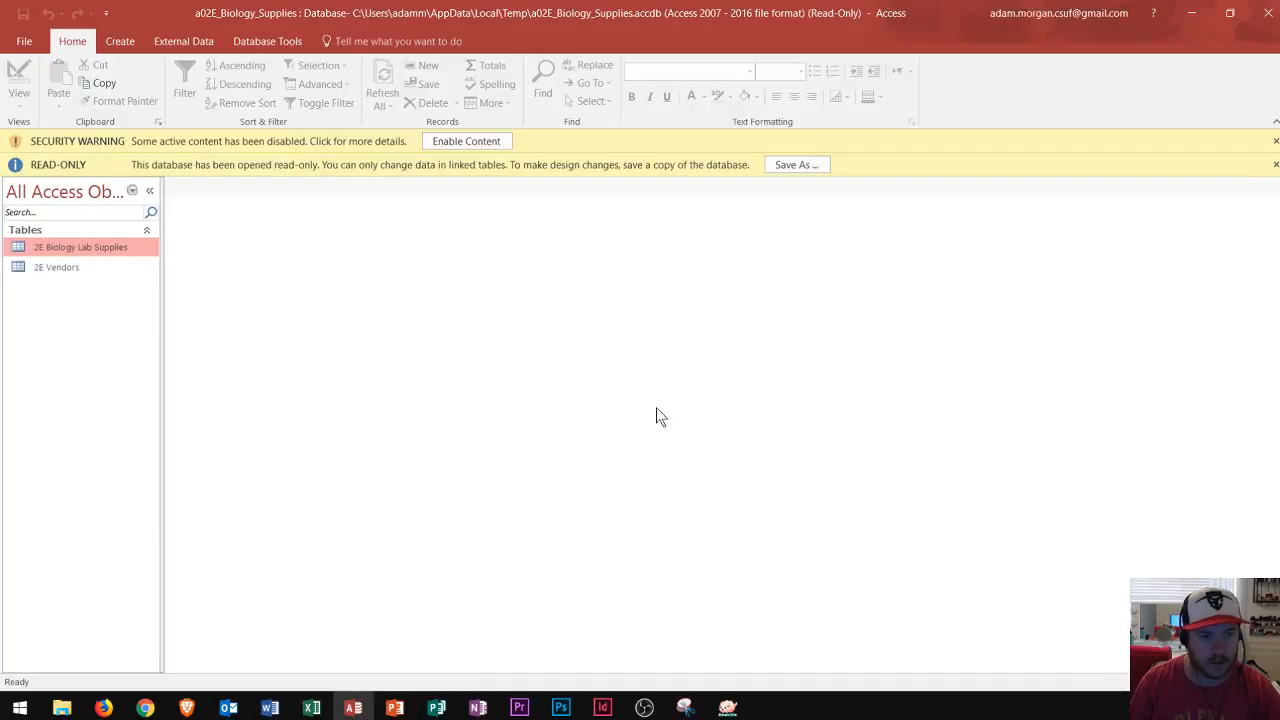
pyautogui.moveTo(445, 330)
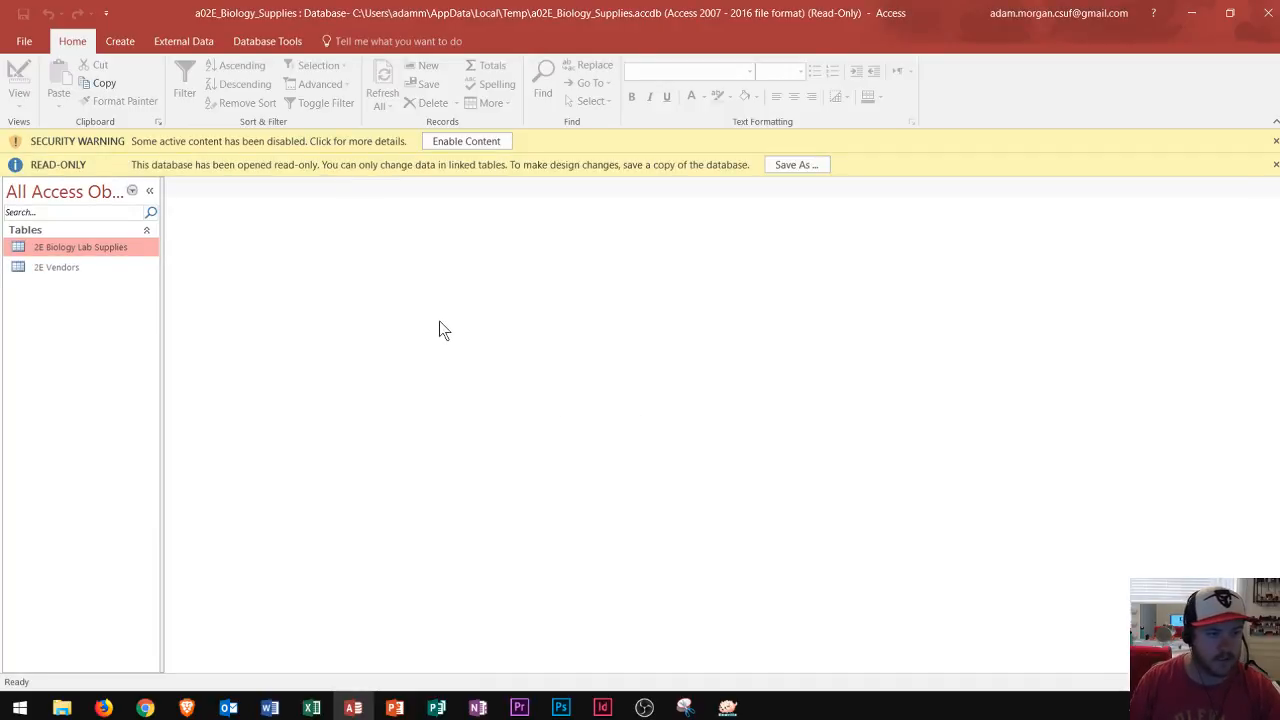
pyautogui.moveTo(445, 311)
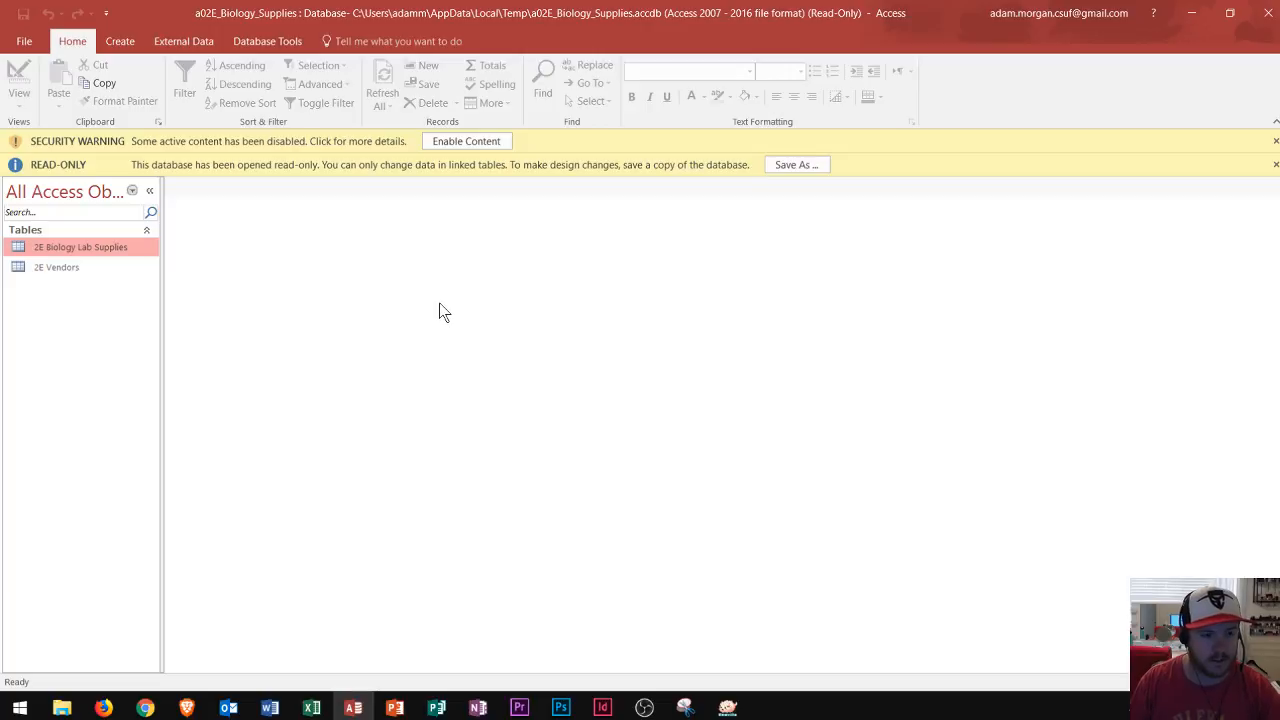
pyautogui.moveTo(330, 187)
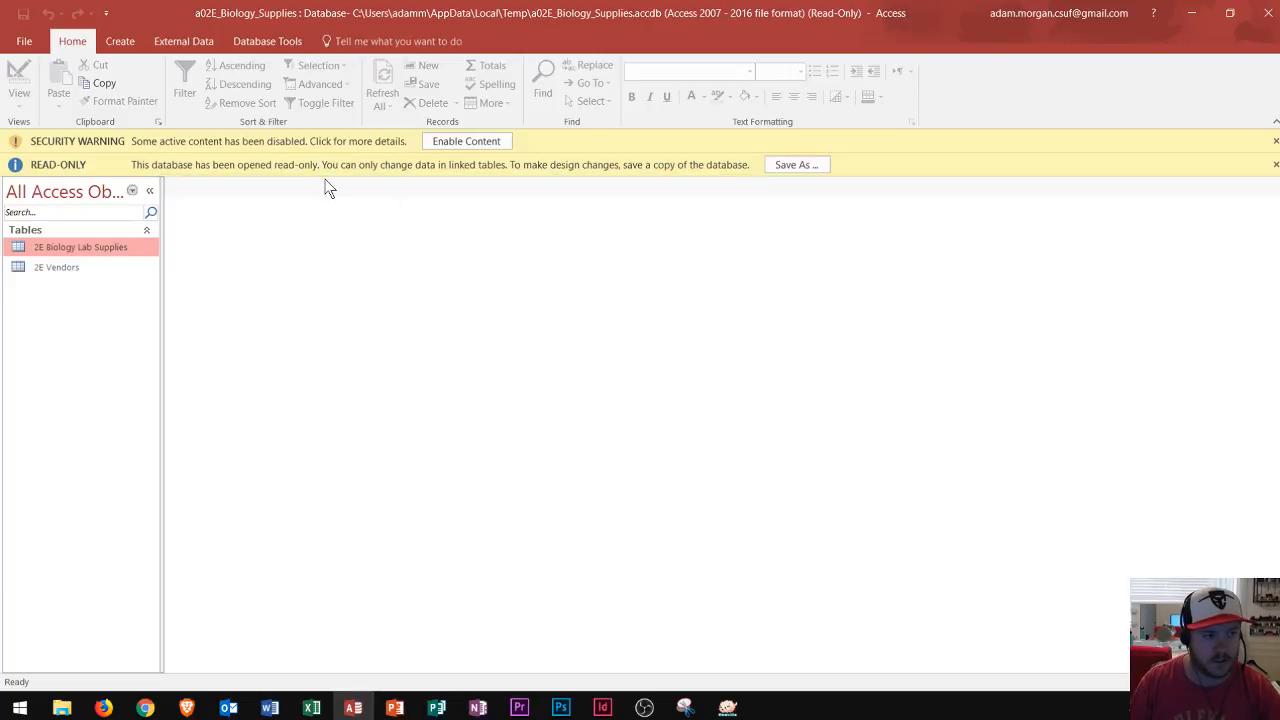
pyautogui.moveTo(123, 160)
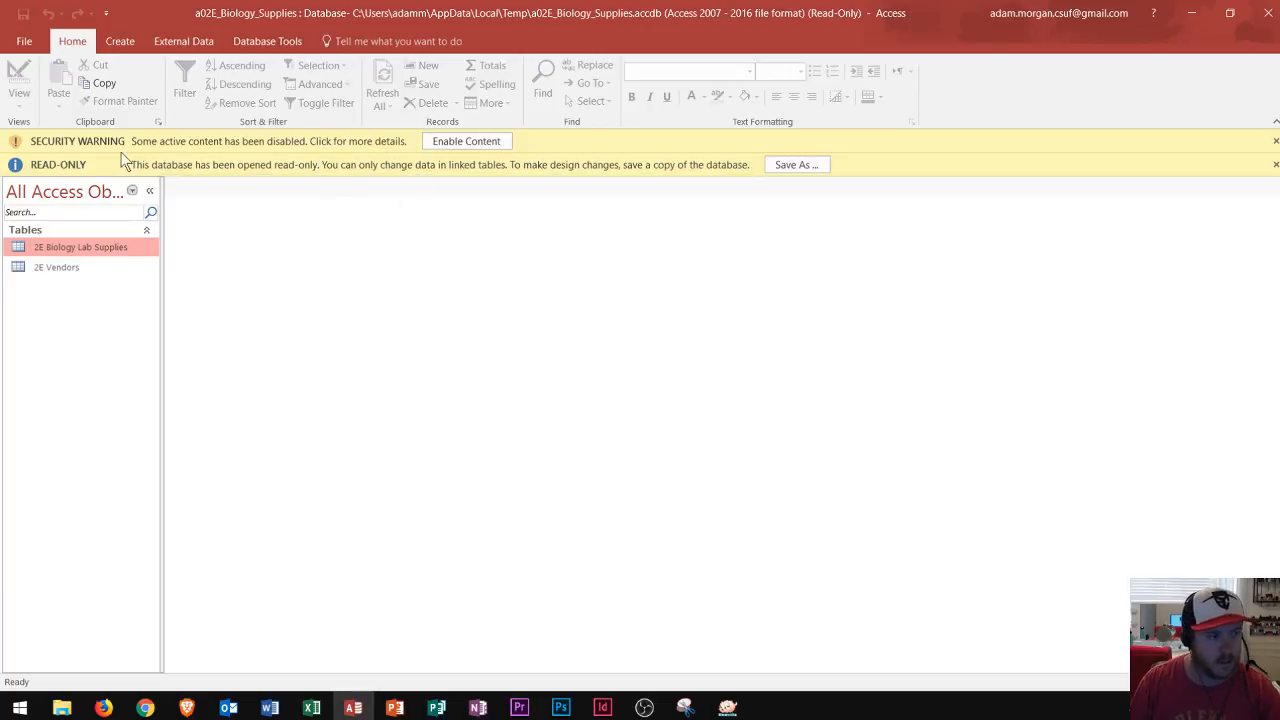
pyautogui.moveTo(240, 145)
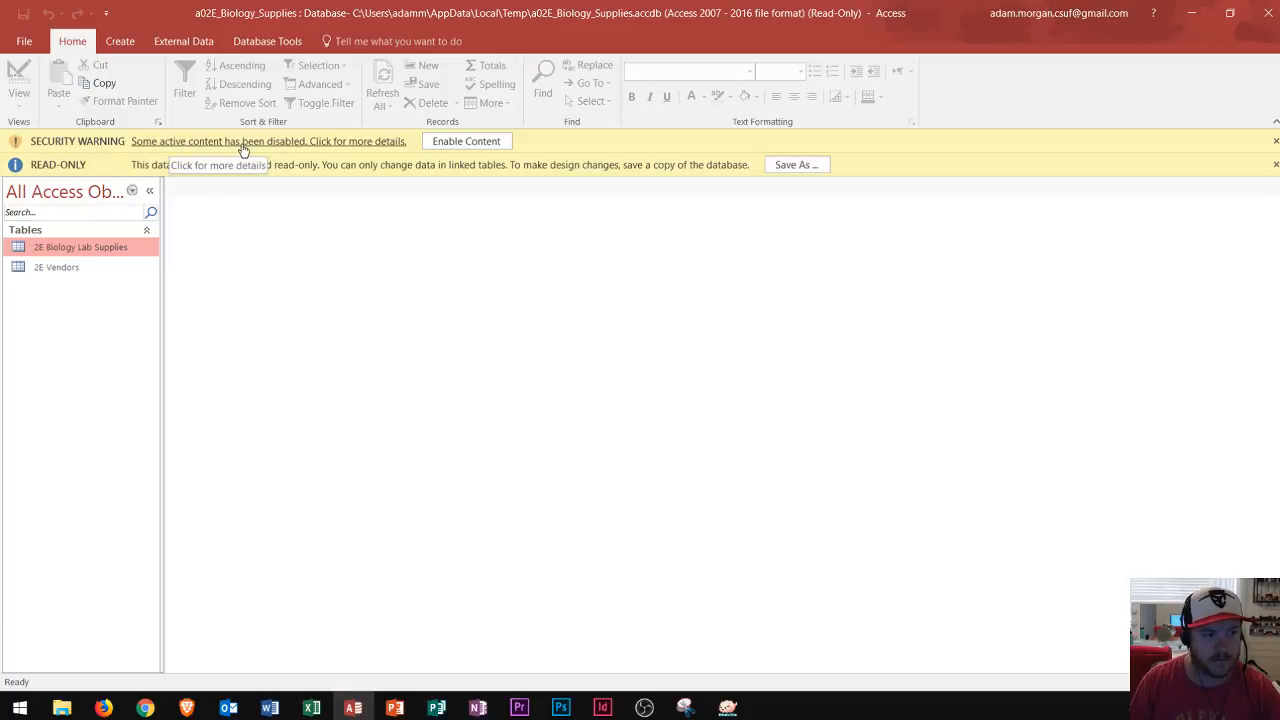
pyautogui.moveTo(322, 143)
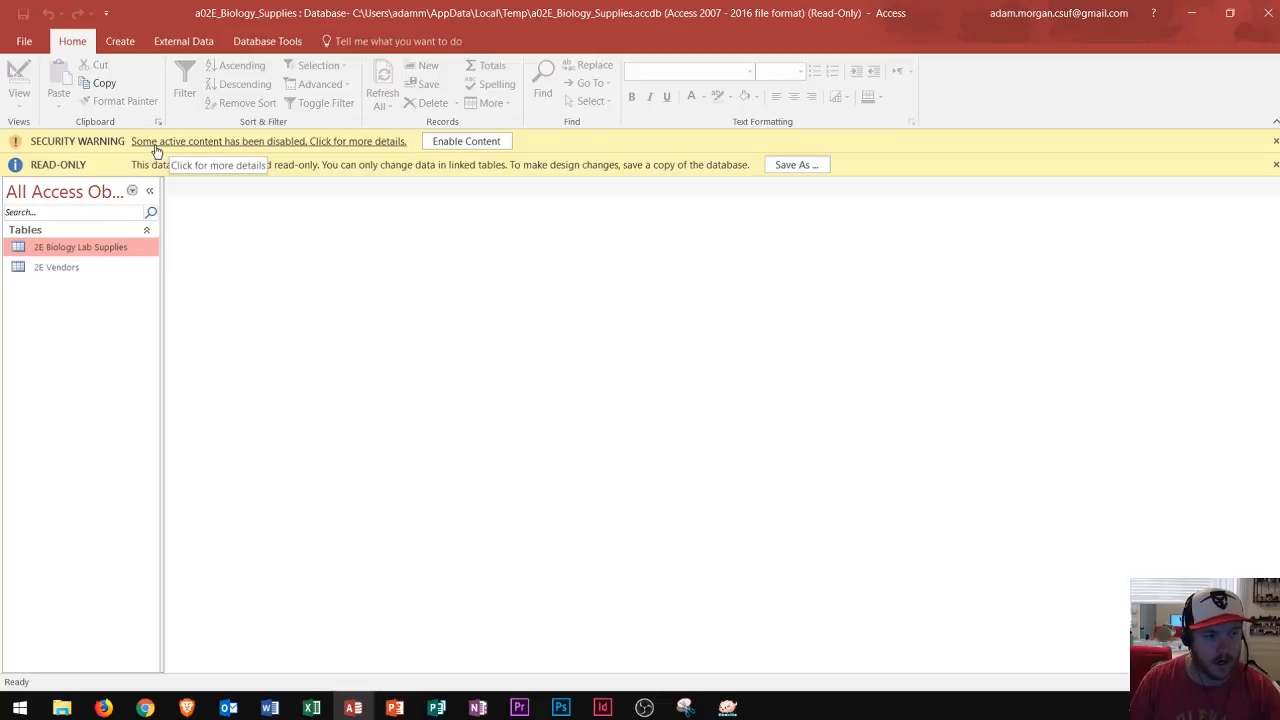
pyautogui.moveTo(278, 152)
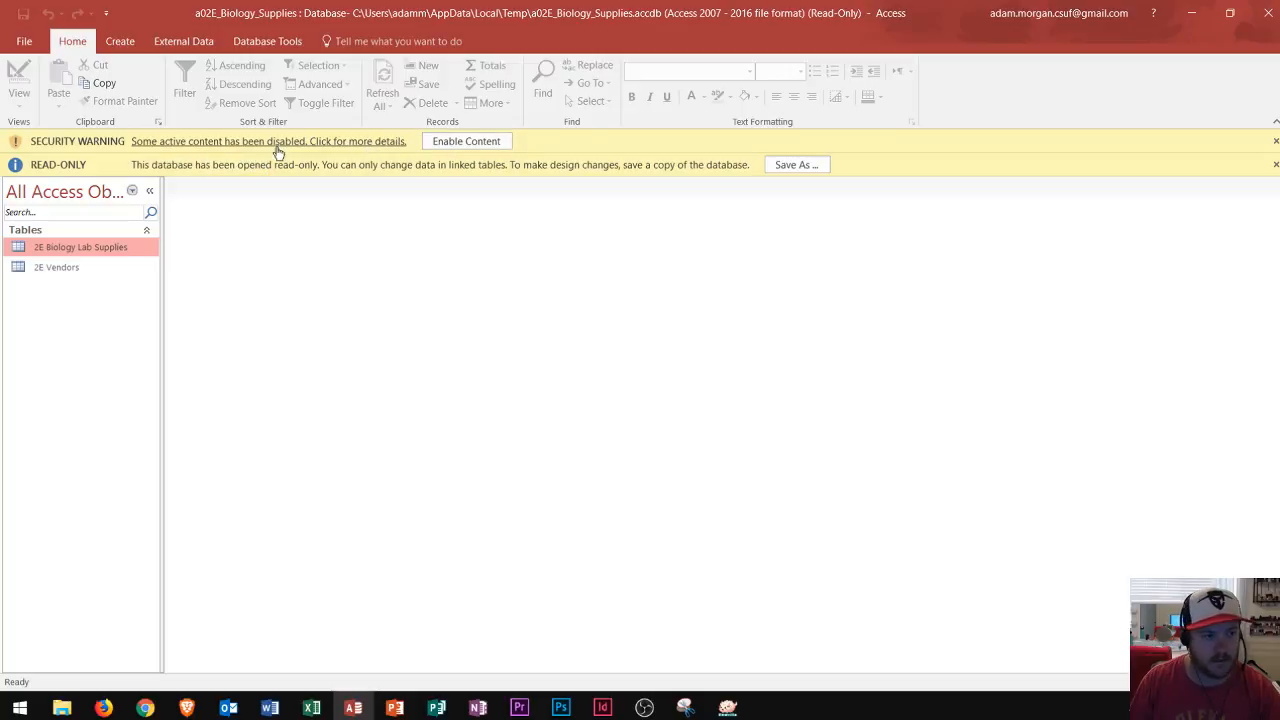
pyautogui.moveTo(397, 143)
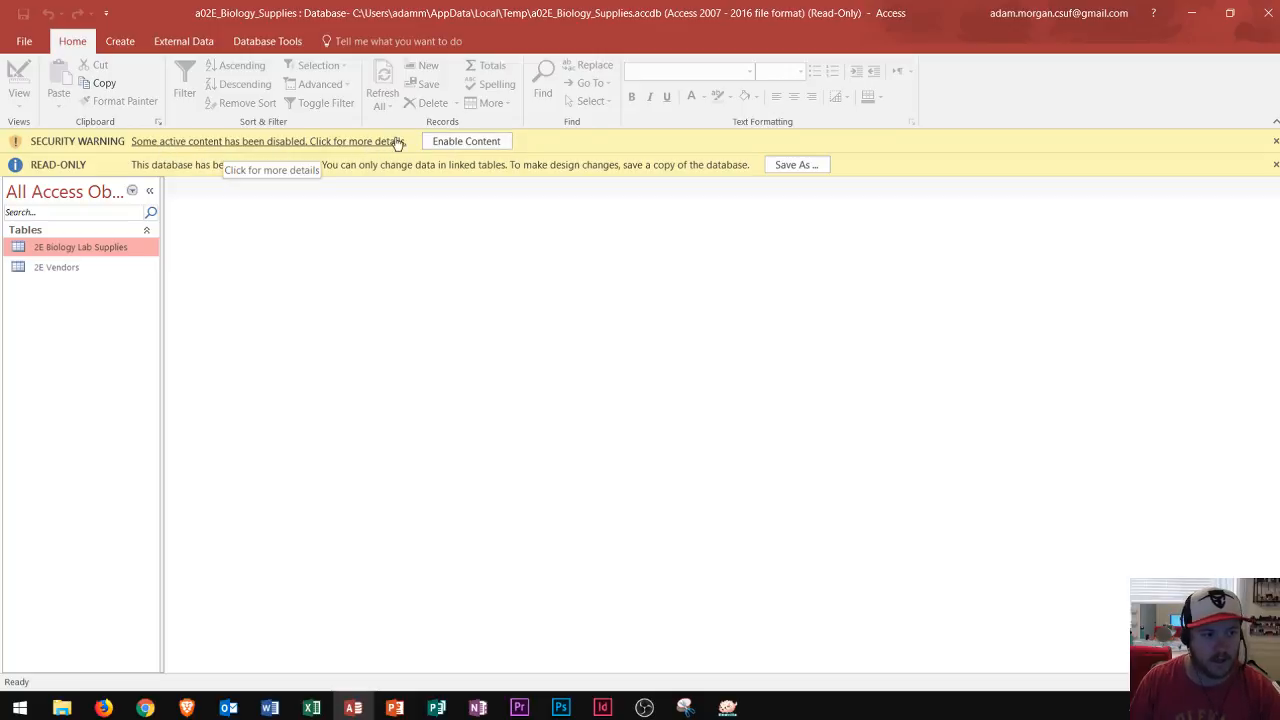
pyautogui.moveTo(415, 150)
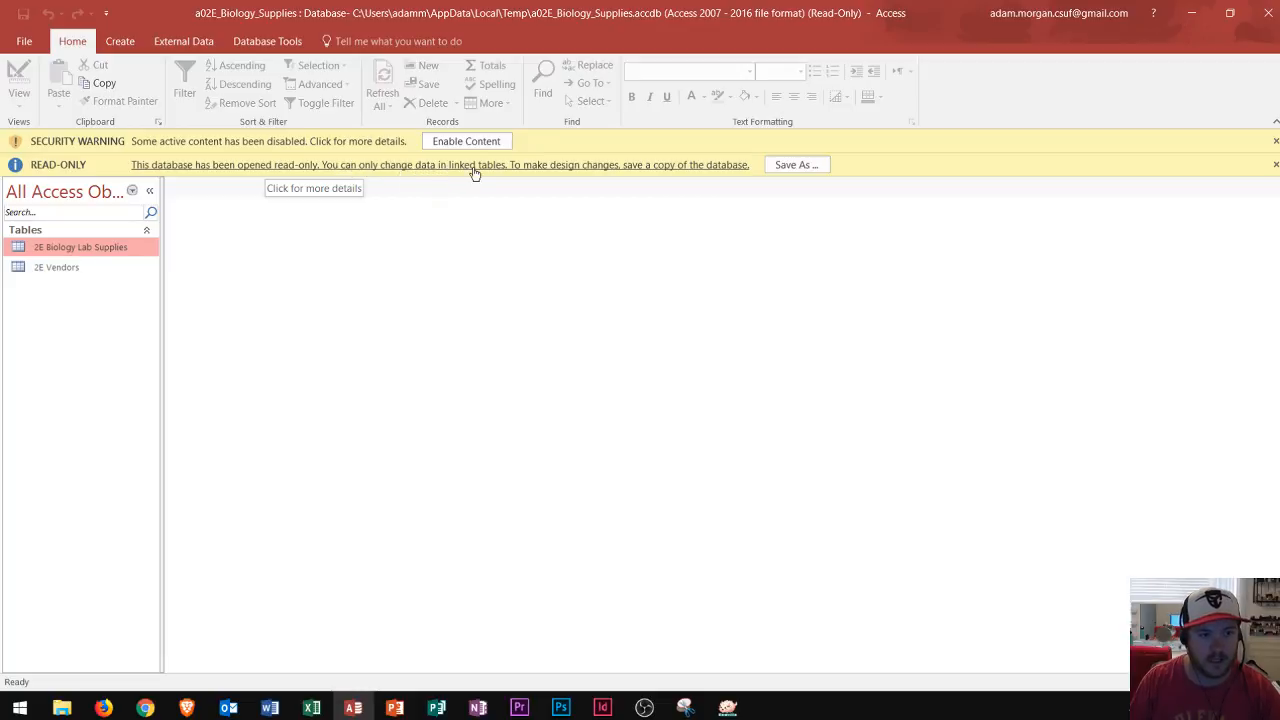
pyautogui.moveTo(656, 172)
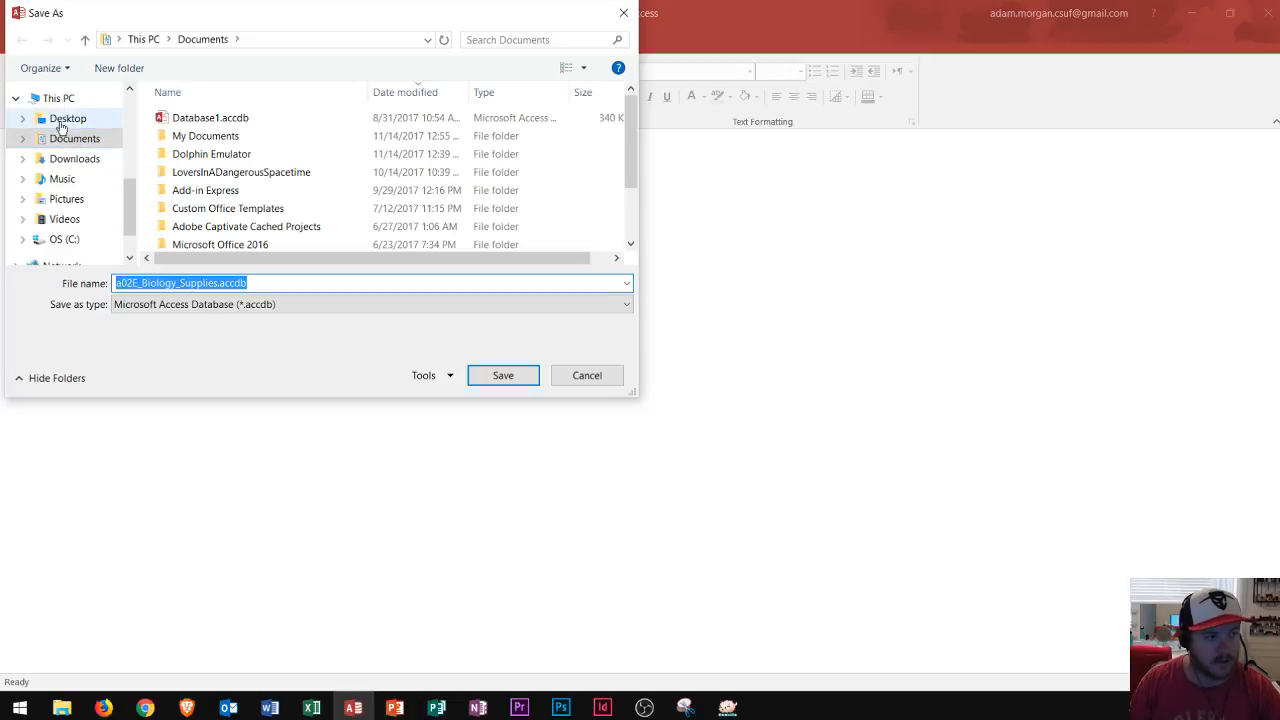
# Save a copy of the database to the Desktop as AccessSaving.accdb.
pyautogui.click(67, 118)
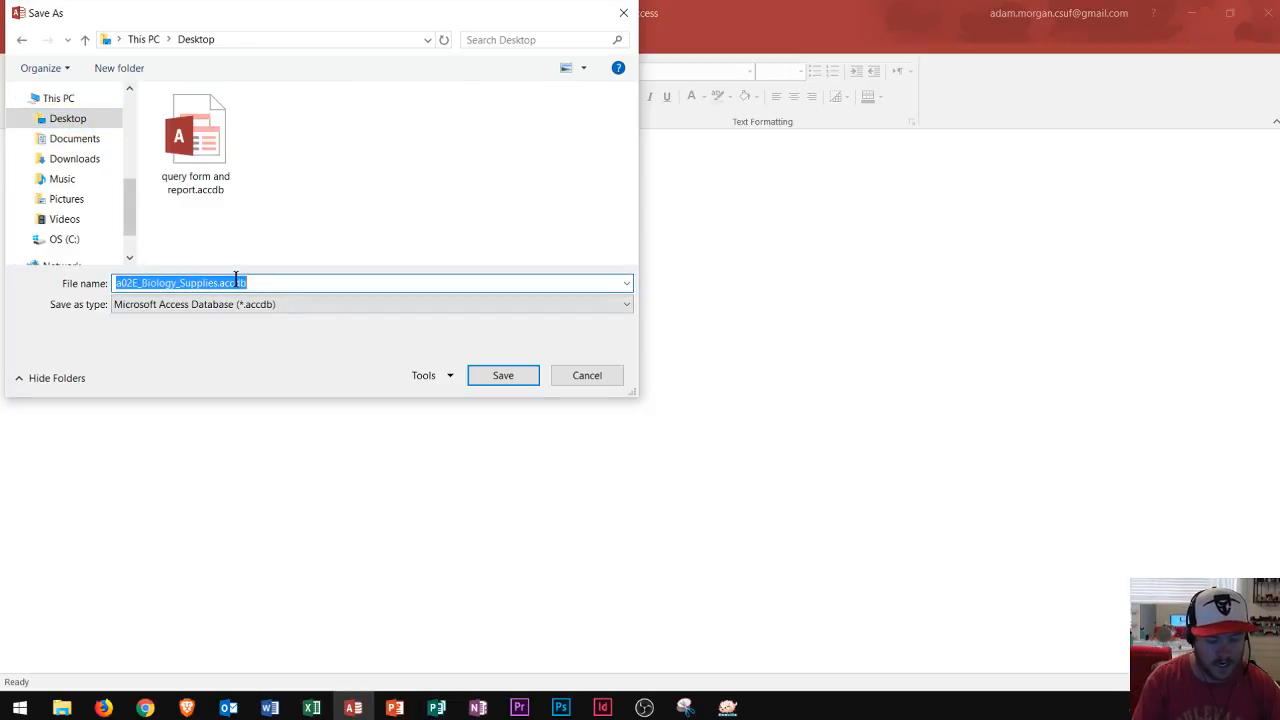
pyautogui.write('AccessSaving')
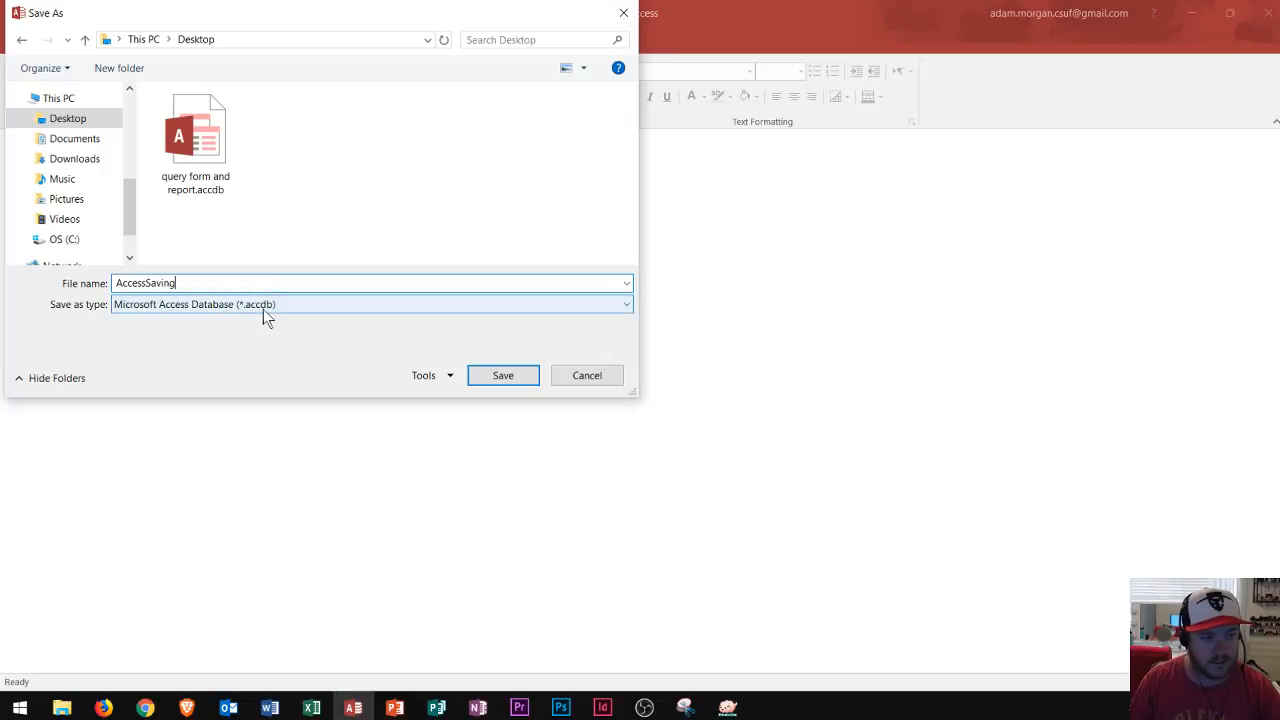
pyautogui.moveTo(258, 318)
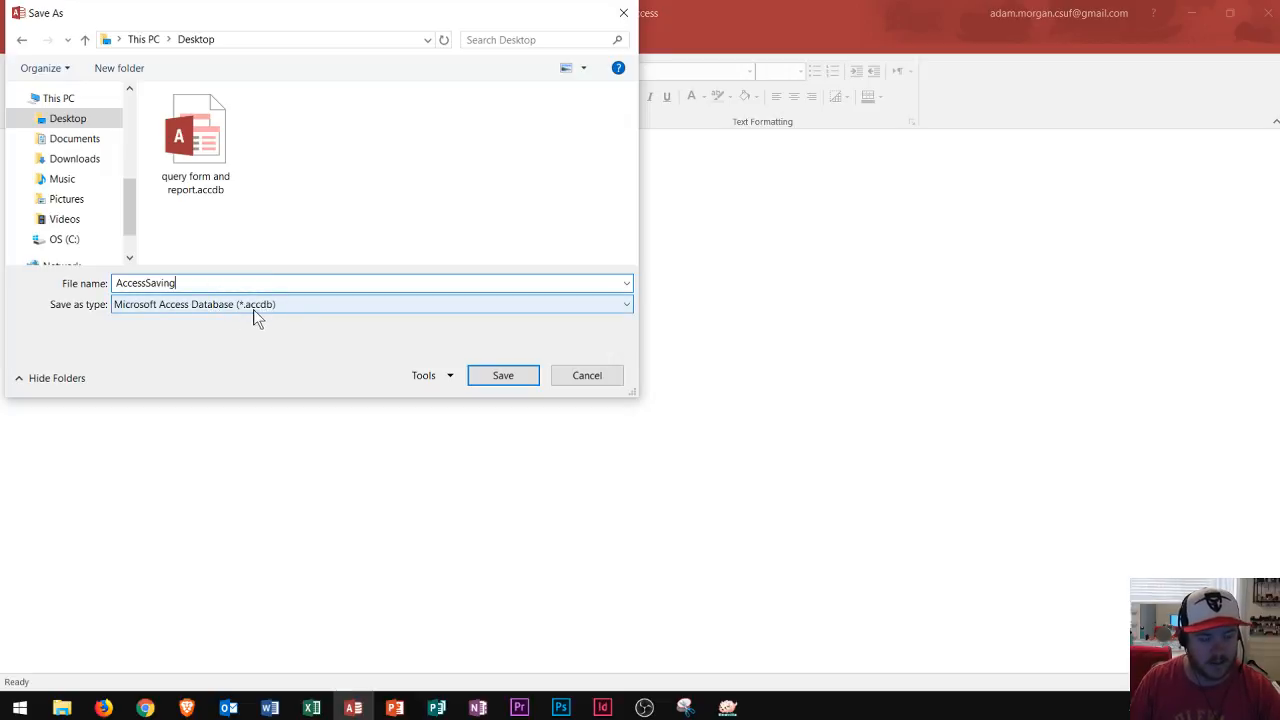
pyautogui.click(503, 375)
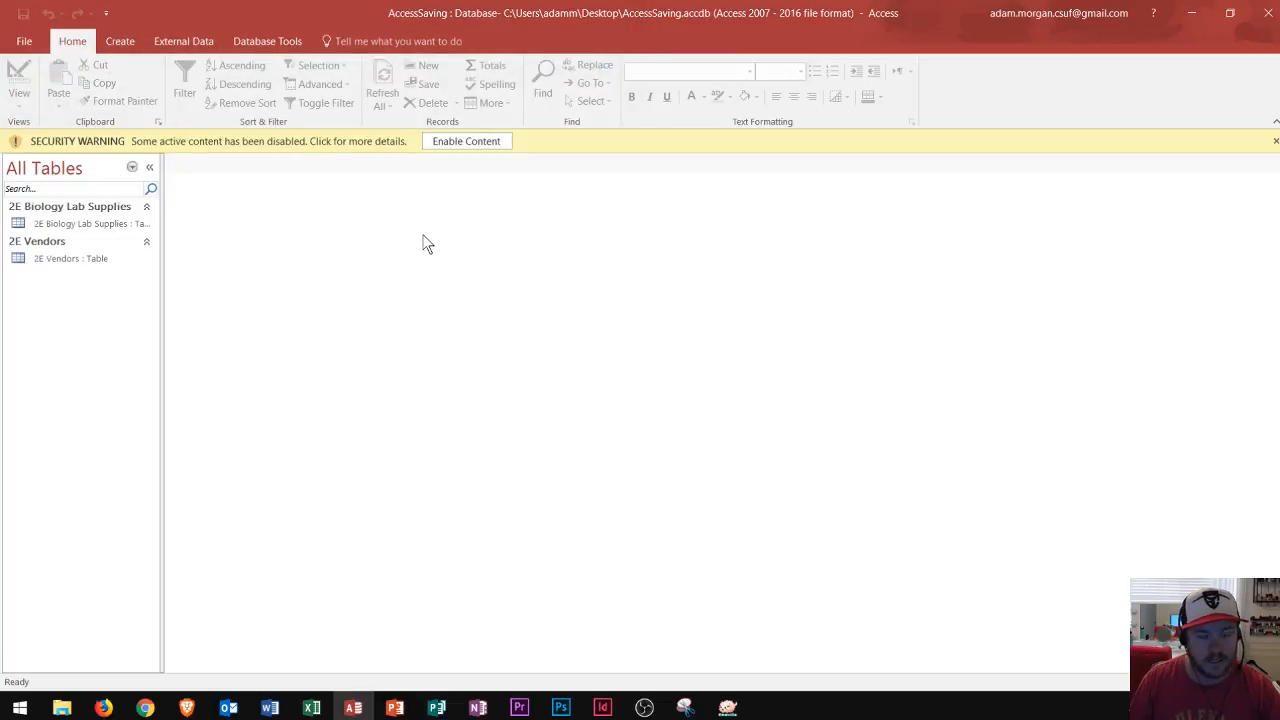
pyautogui.moveTo(60, 160)
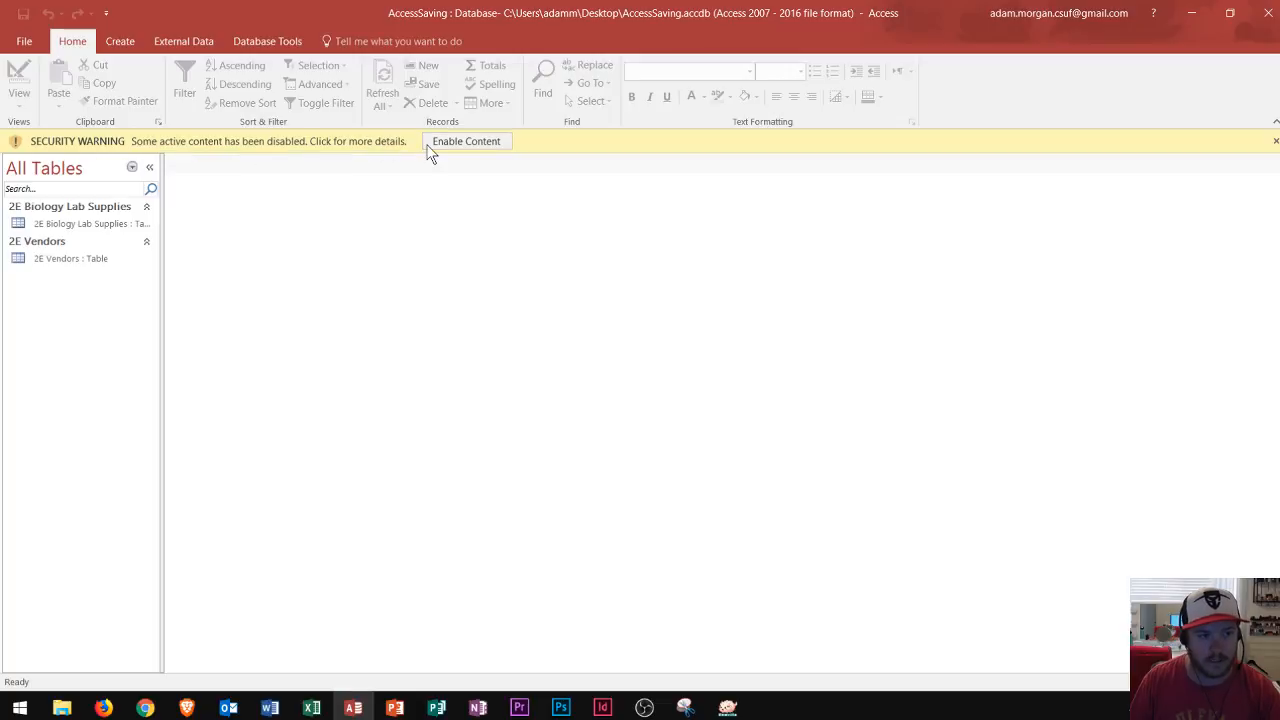
pyautogui.moveTo(100, 223)
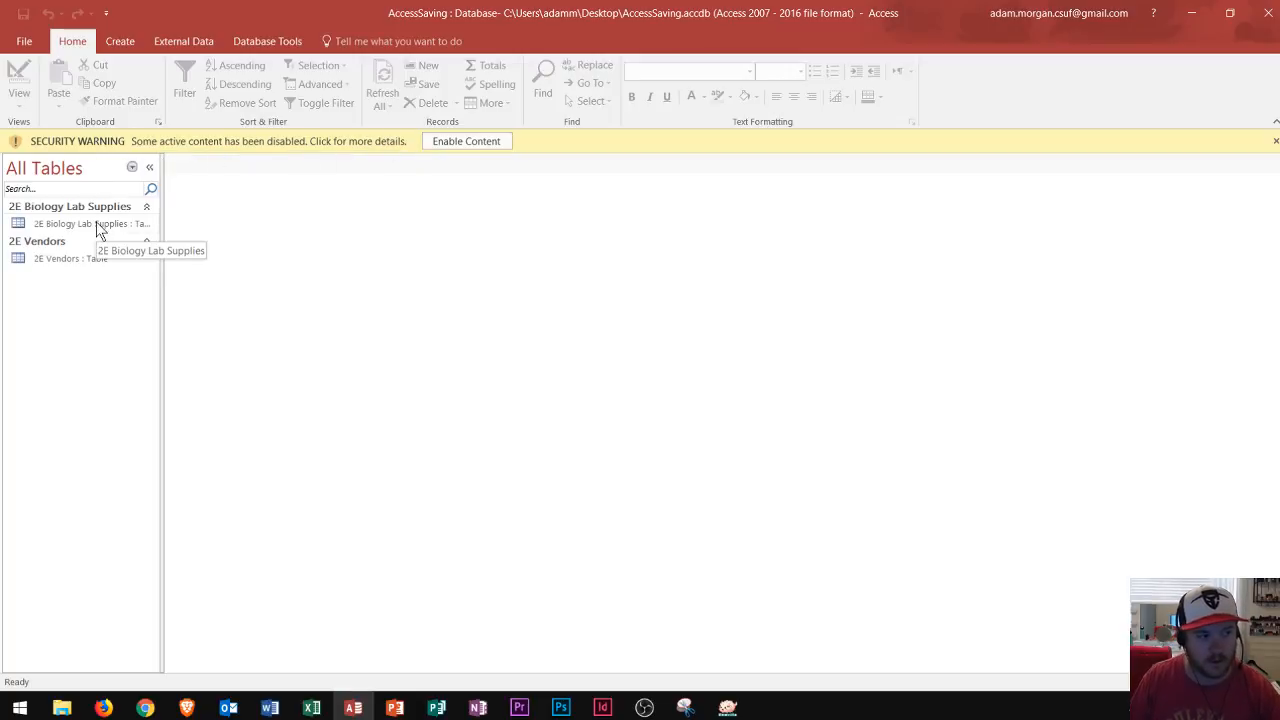
pyautogui.moveTo(65, 237)
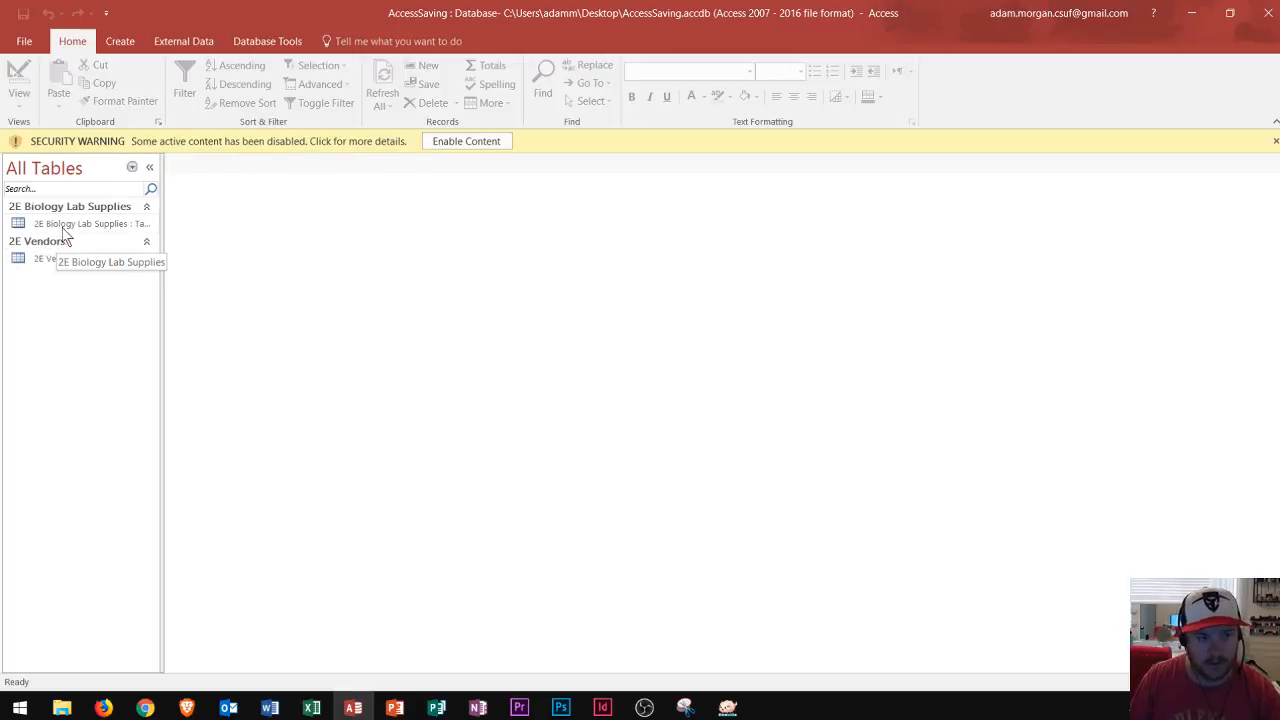
pyautogui.moveTo(315, 141)
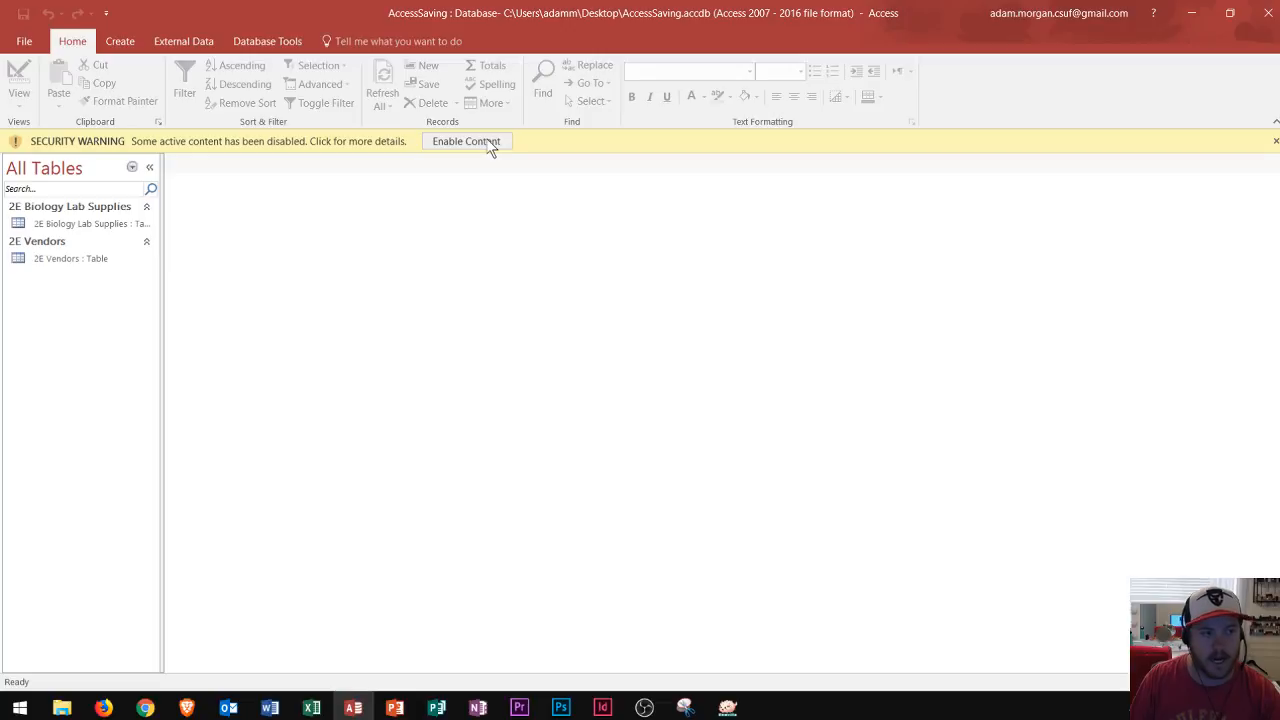
# Enable content from the Security Warning bar in AccessSaving.
pyautogui.click(466, 141)
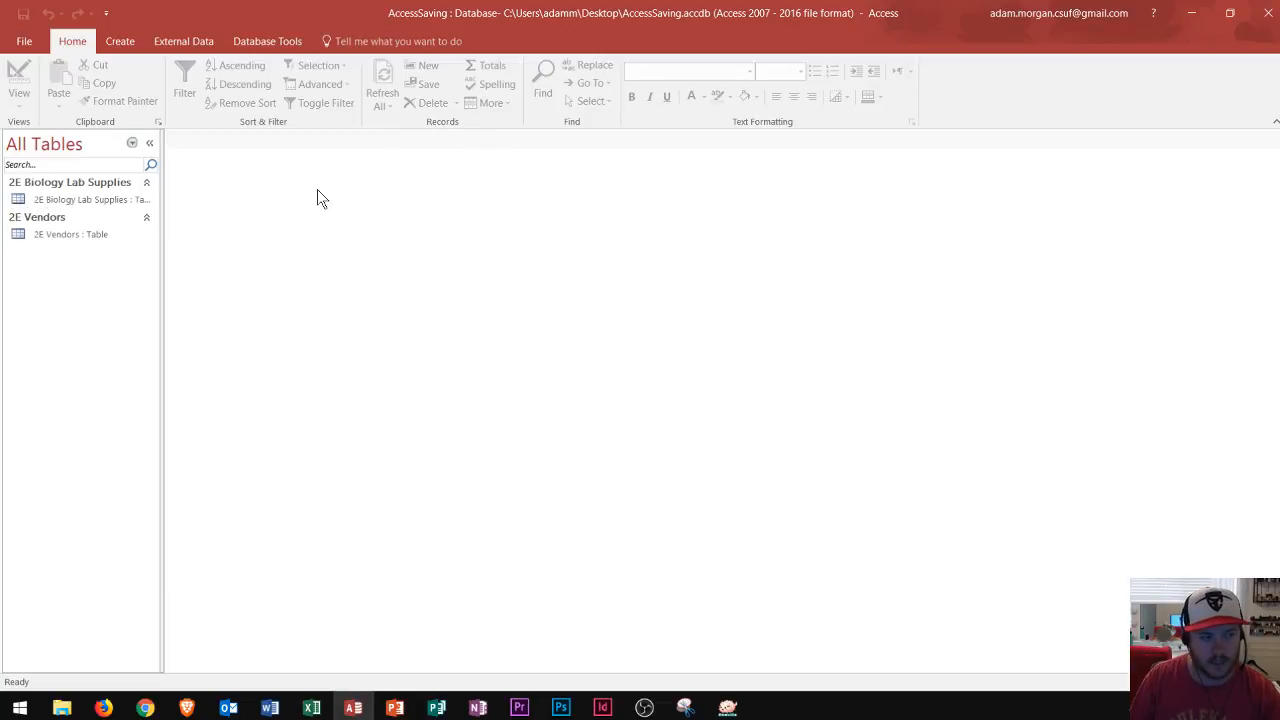
pyautogui.moveTo(50, 226)
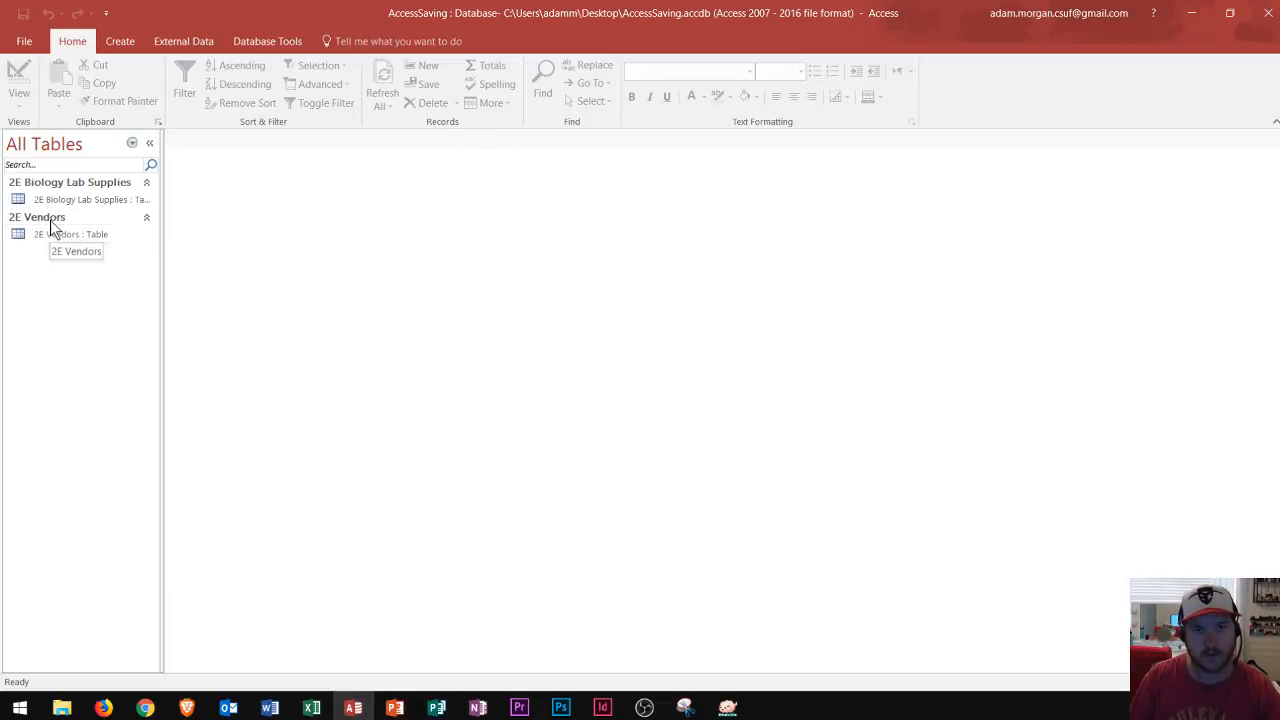